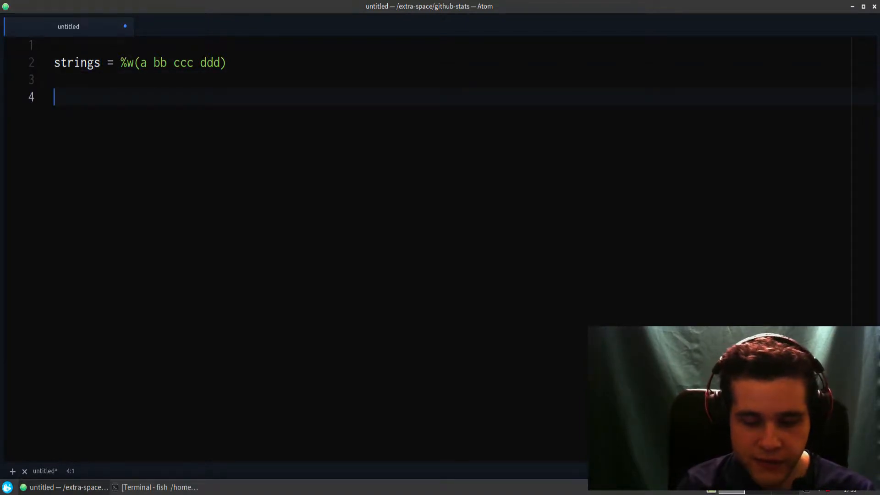
Step: Write puts strings.select { |word| word.size == ... } on line 4 to filter three-character words
type("puts")
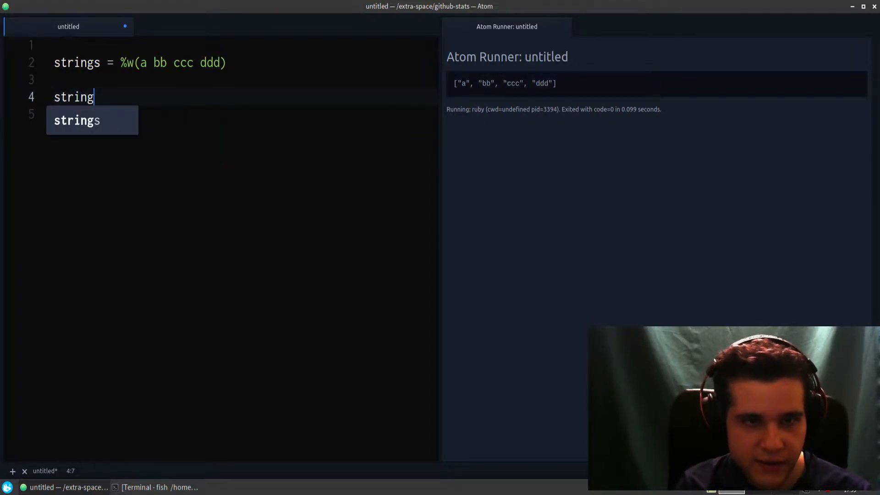
type(".select")
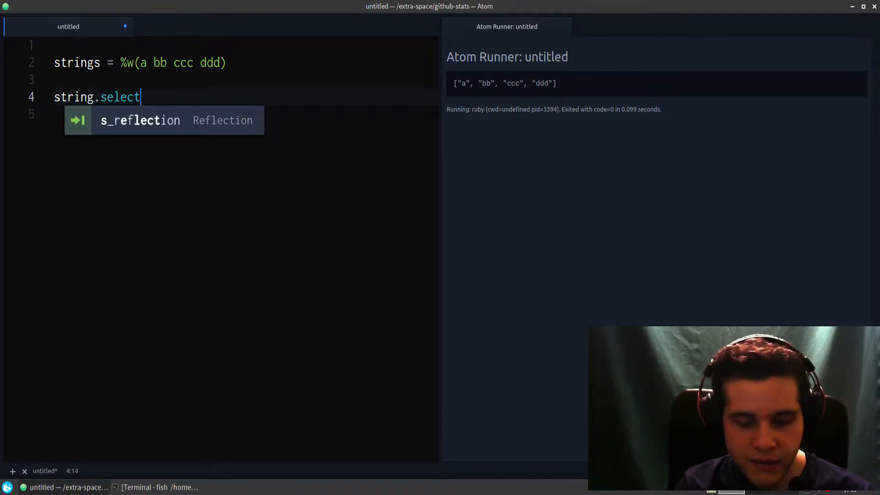
type("{ |}")
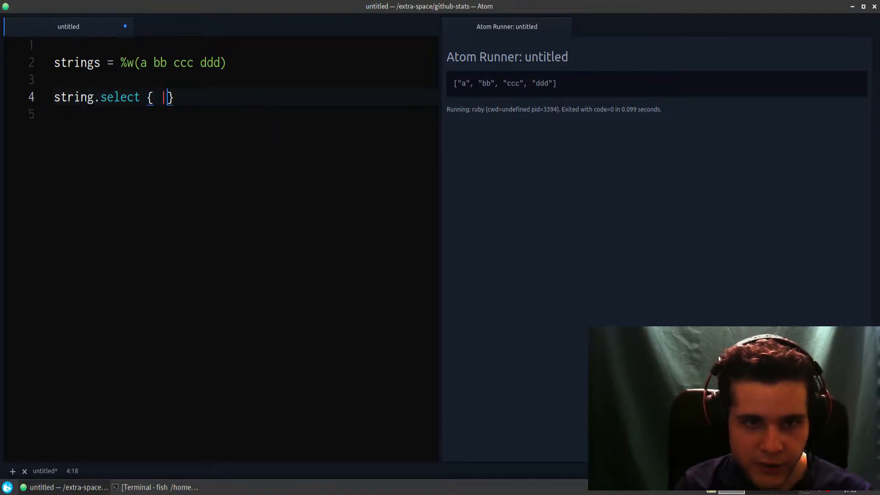
type("wor")
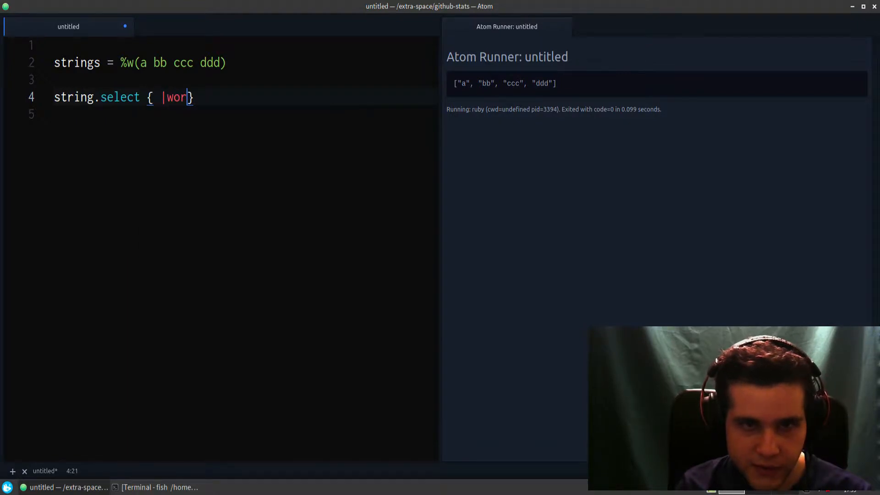
type("d|")
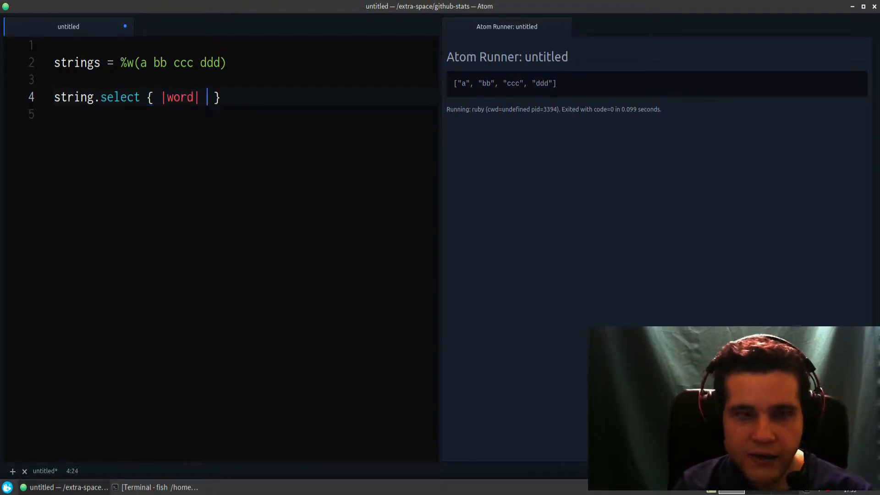
type("word")
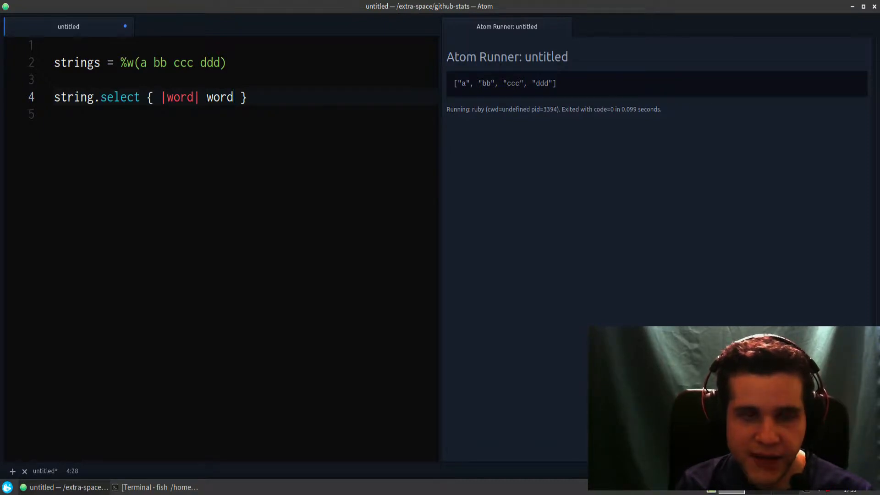
type(".size >")
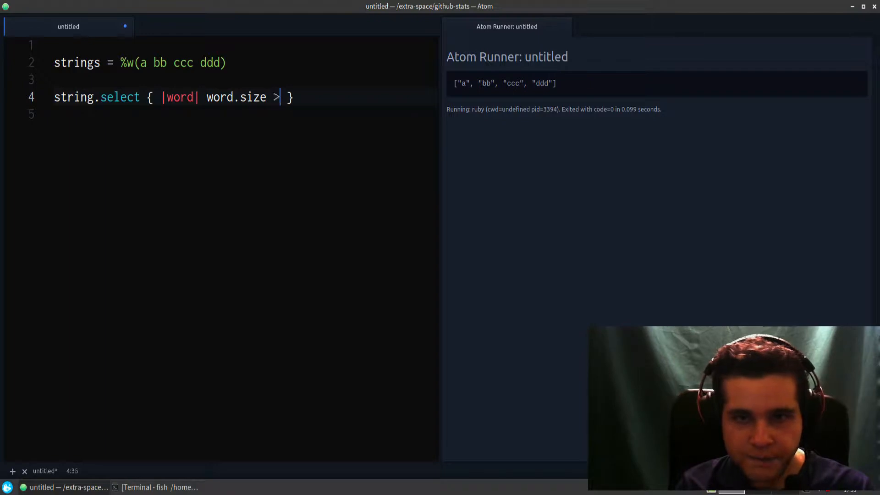
type("== 3")
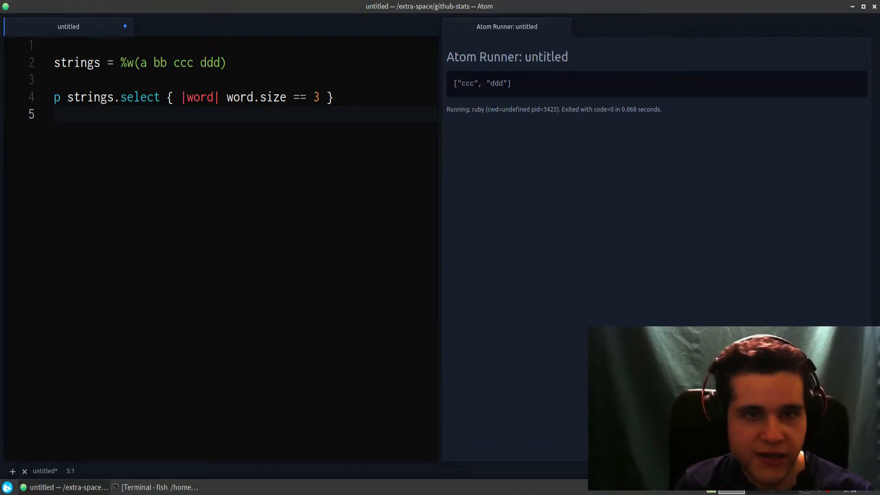
double_click(77, 63)
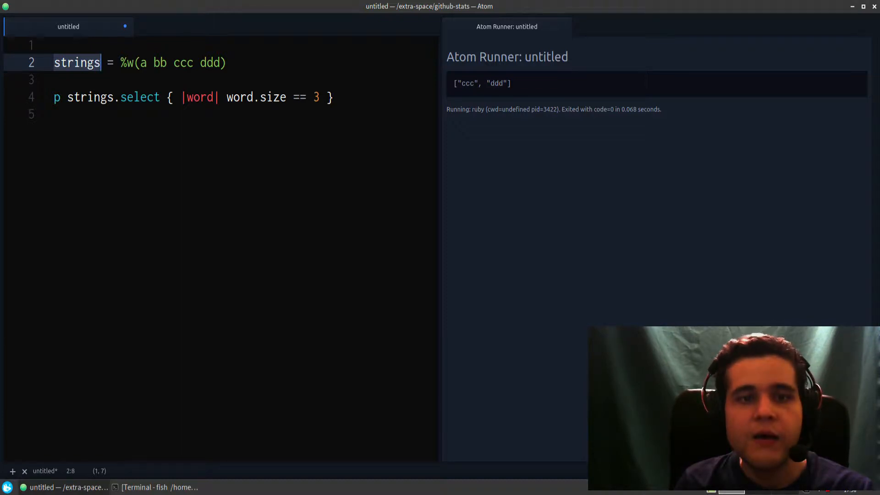
double_click(139, 97)
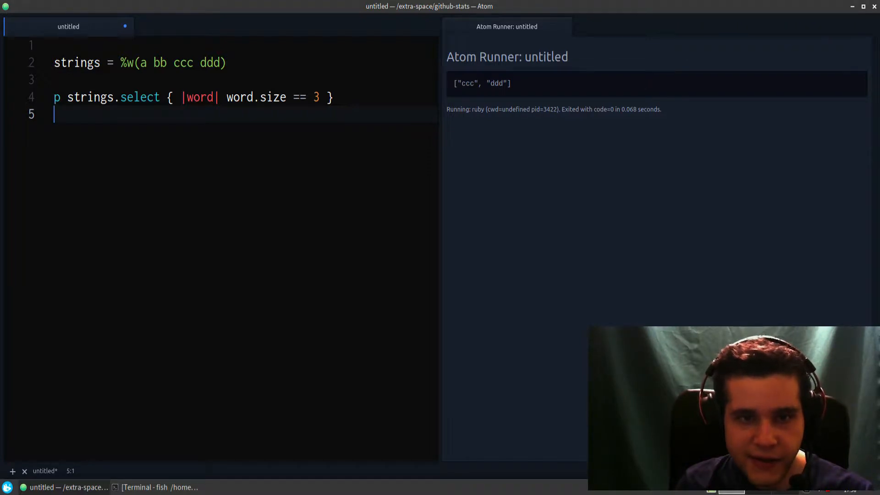
double_click(139, 97)
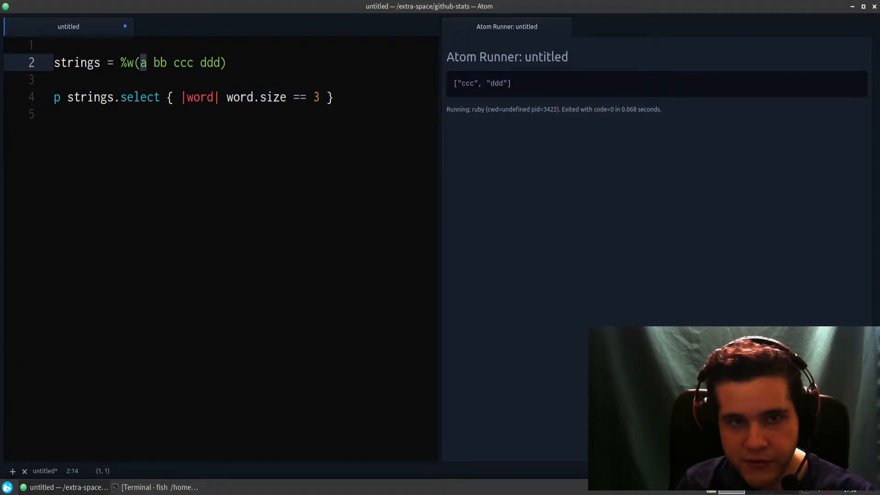
left_click(320, 97)
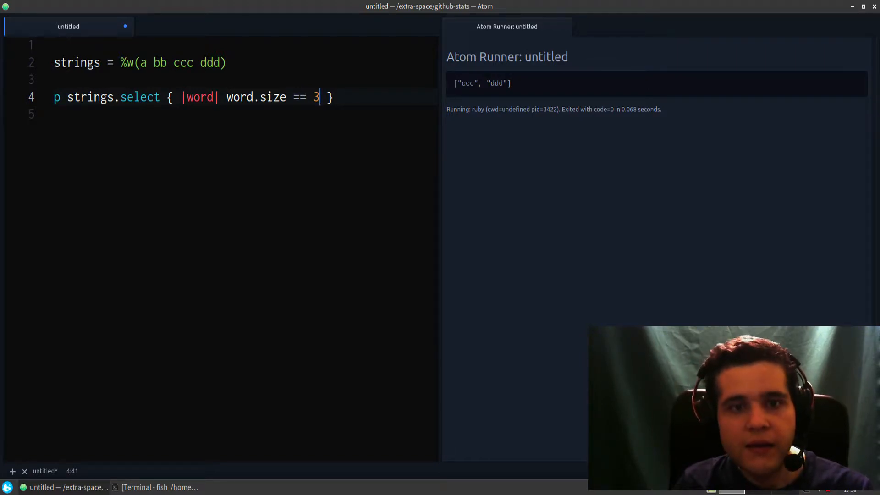
double_click(183, 62)
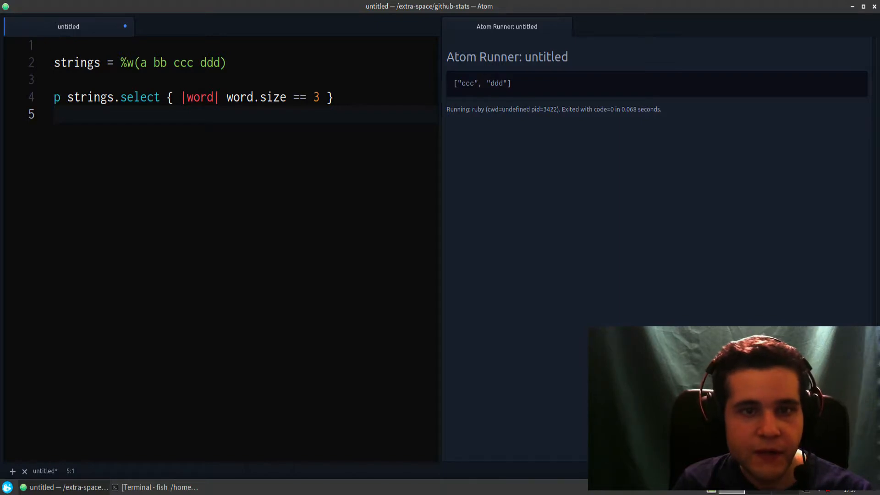
double_click(139, 97)
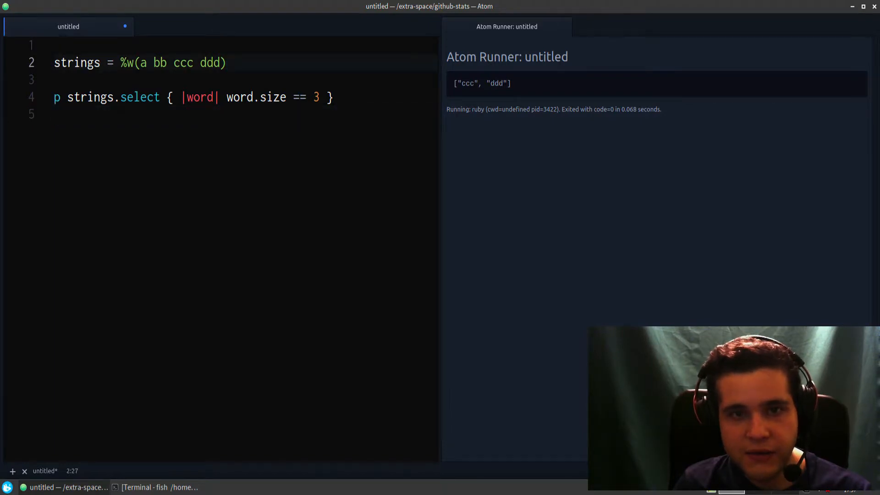
left_click_drag(119, 62, 225, 62)
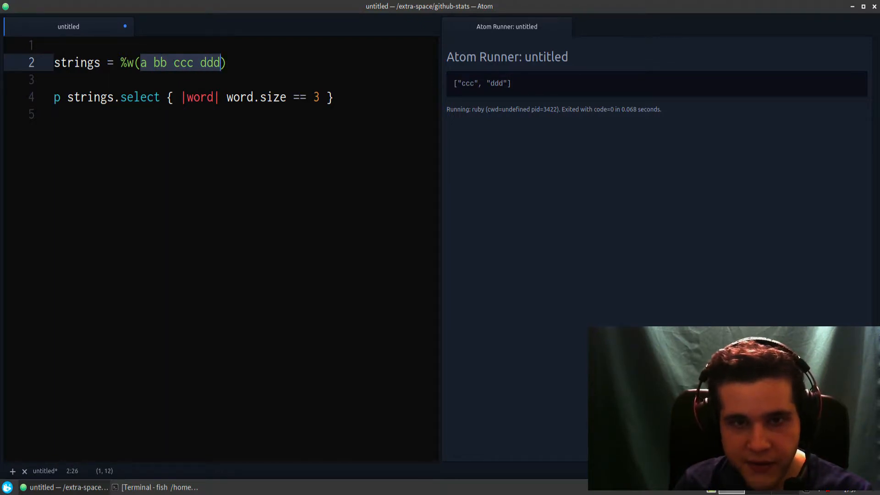
Step: Replace the %w word list contents with 1 5 50 100
type("1")
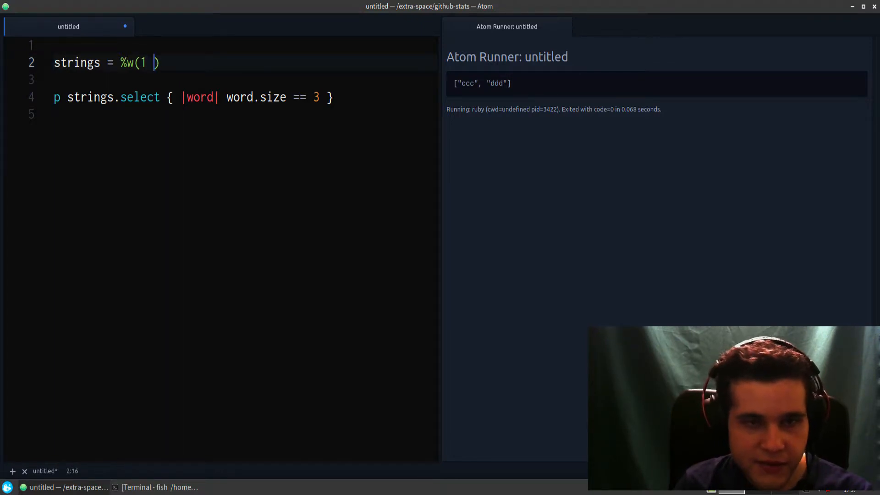
type("5")
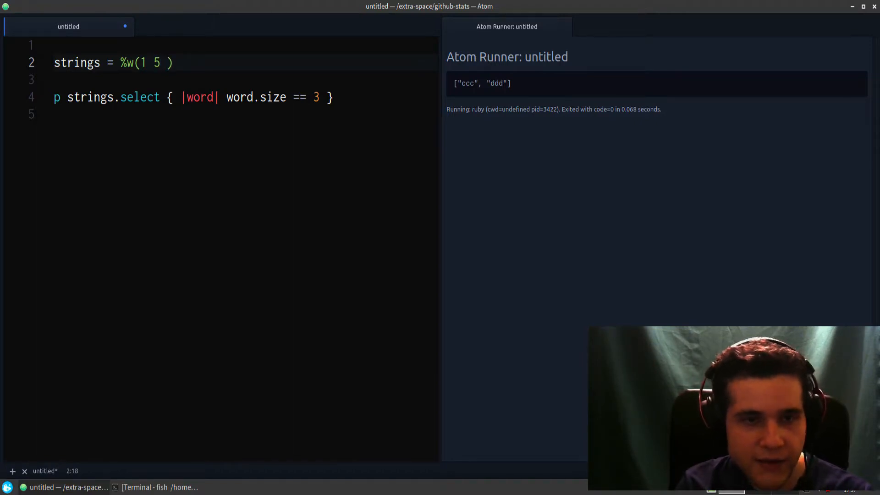
type("50")
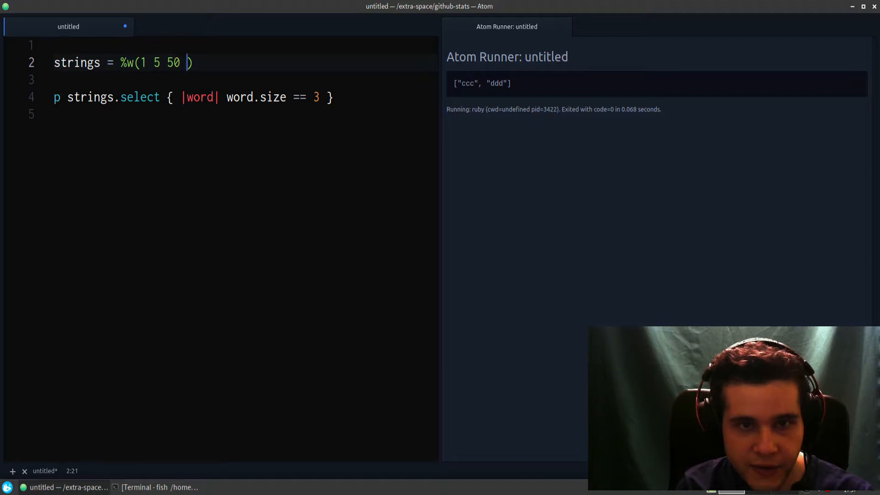
type("100")
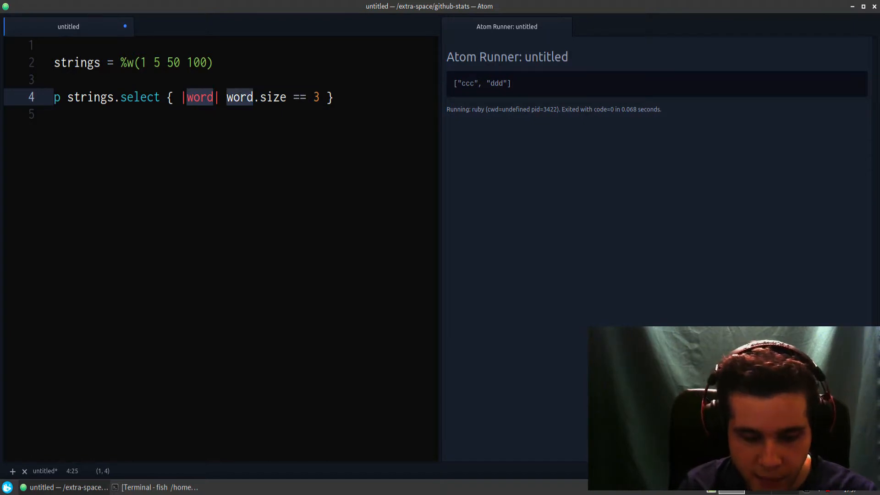
Step: Rename the block variable to numbers and change the condition to > 10
type("numer")
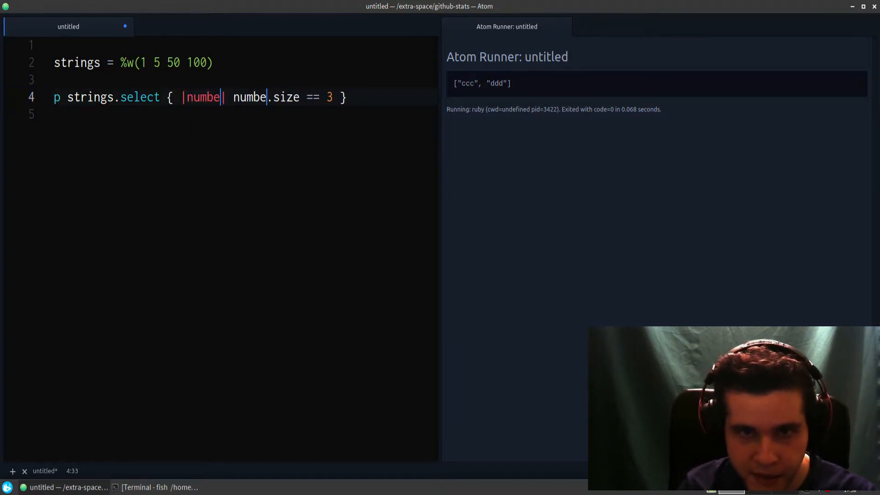
type("rs")
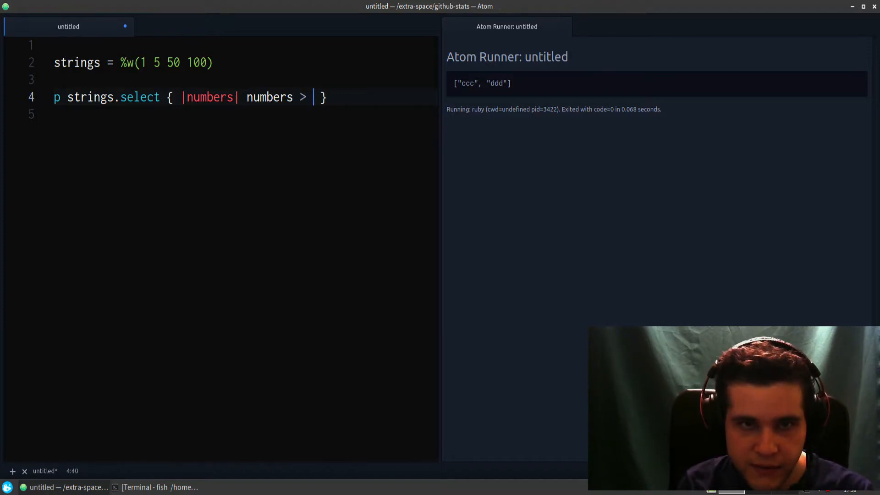
type("10")
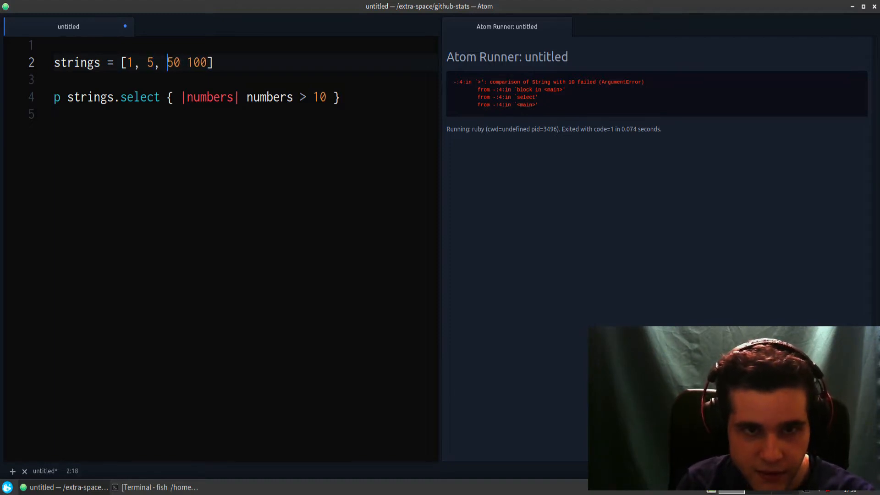
Step: Convert the list to the integer array [1, 5, 50, 100] with brackets and commas, printing [50, 100]
type(",")
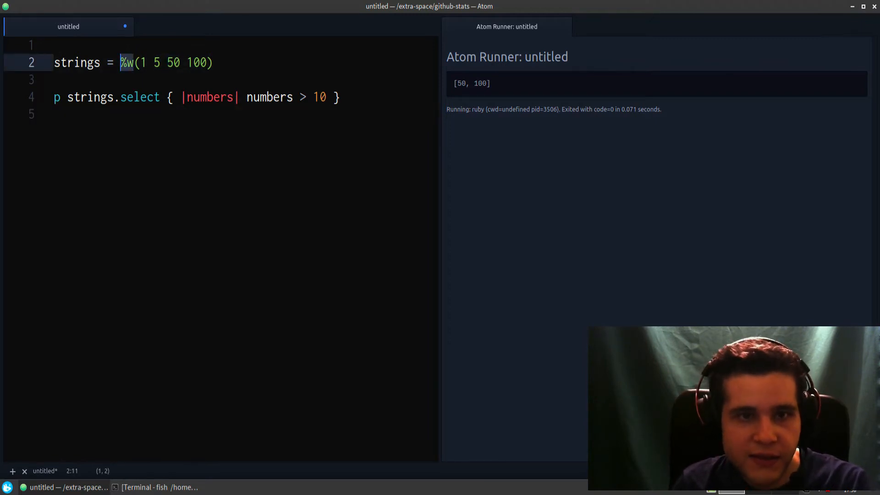
type("[")
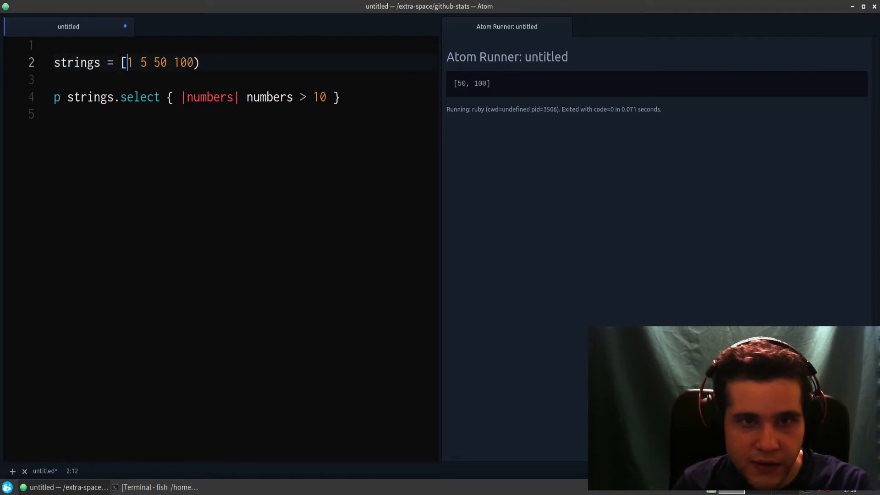
type(", 5,")
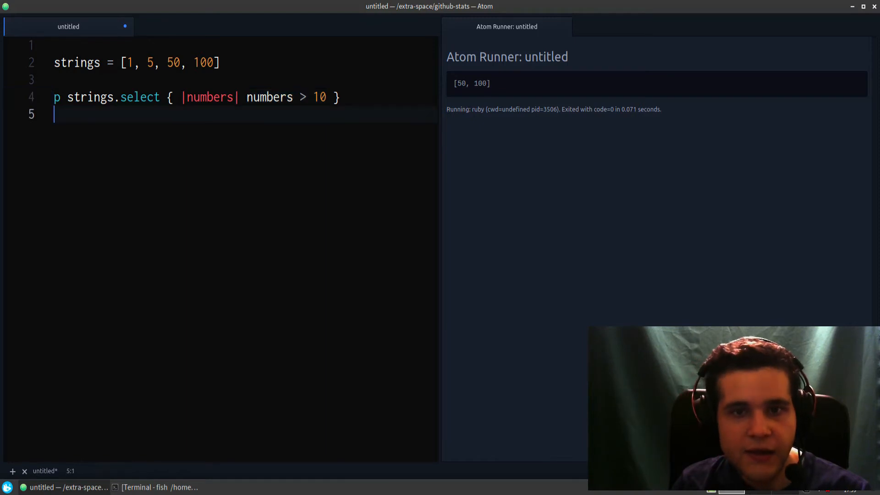
key("backspace")
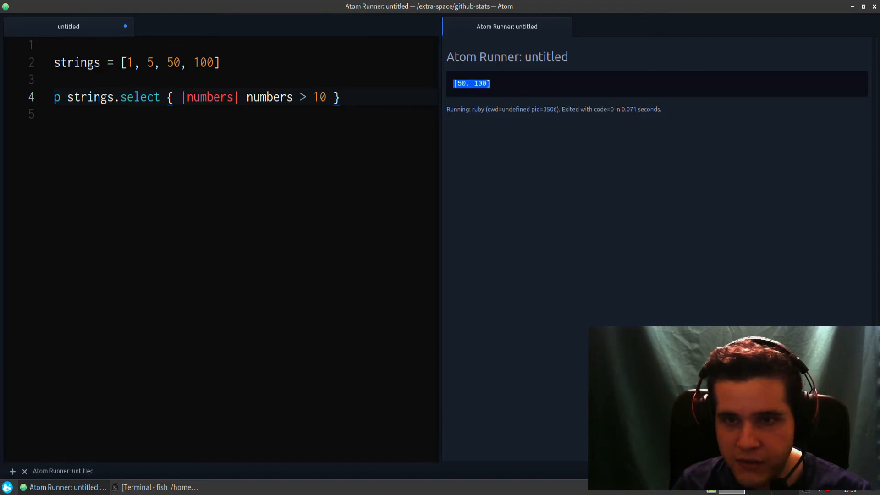
left_click(56, 114)
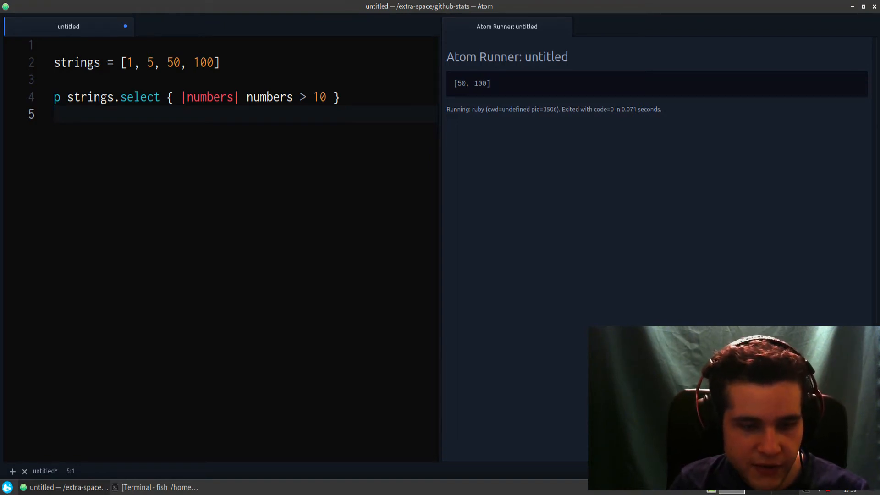
double_click(139, 98)
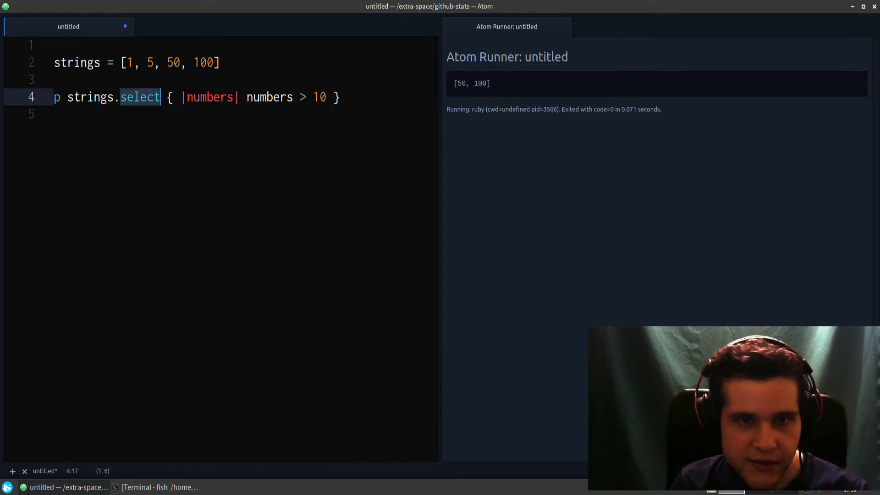
left_click(54, 115)
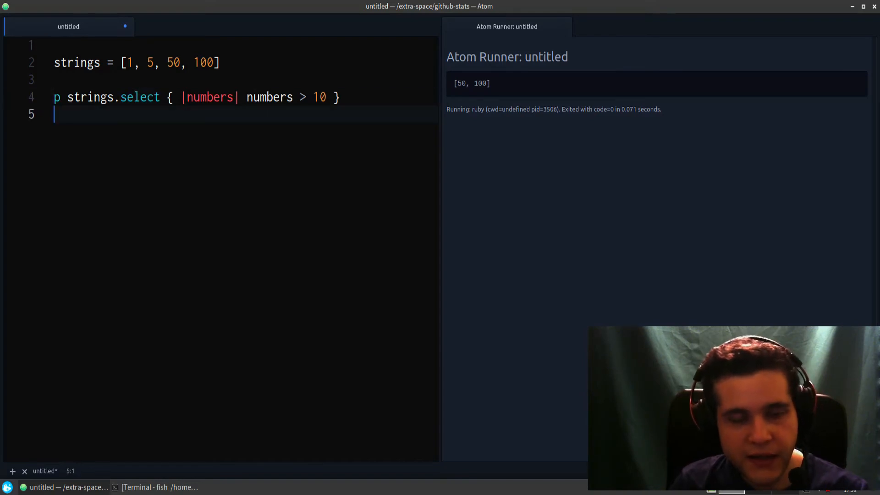